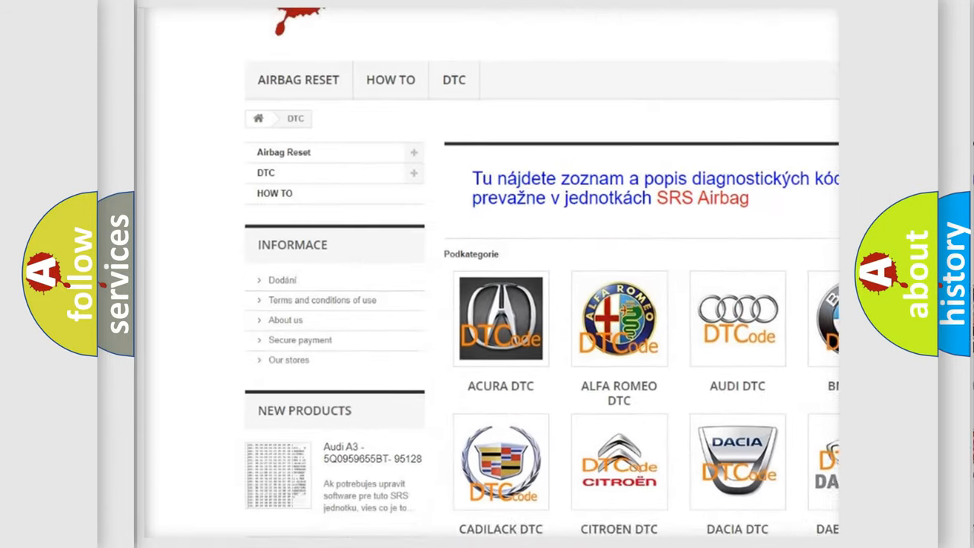
{"action": "scroll", "scroll_direction": "down", "scroll_amount": 3}
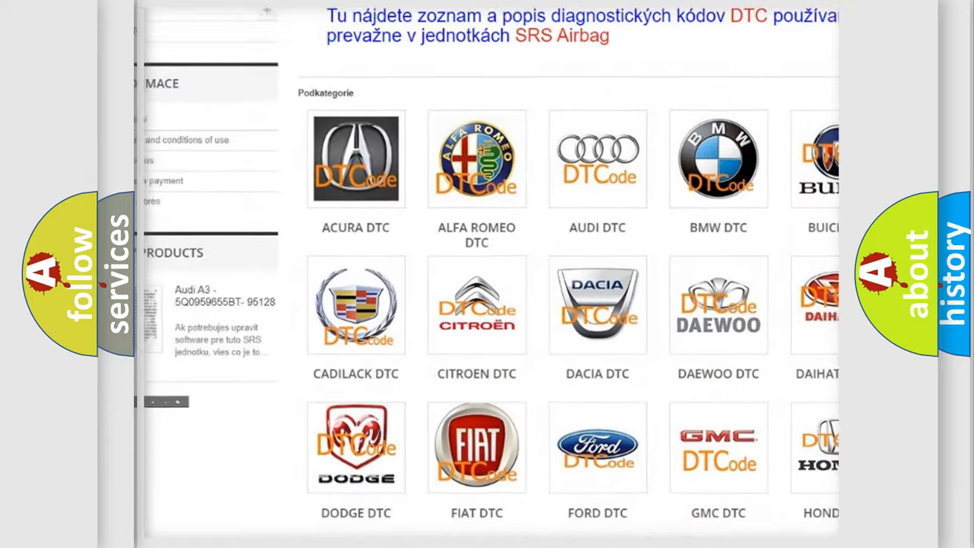